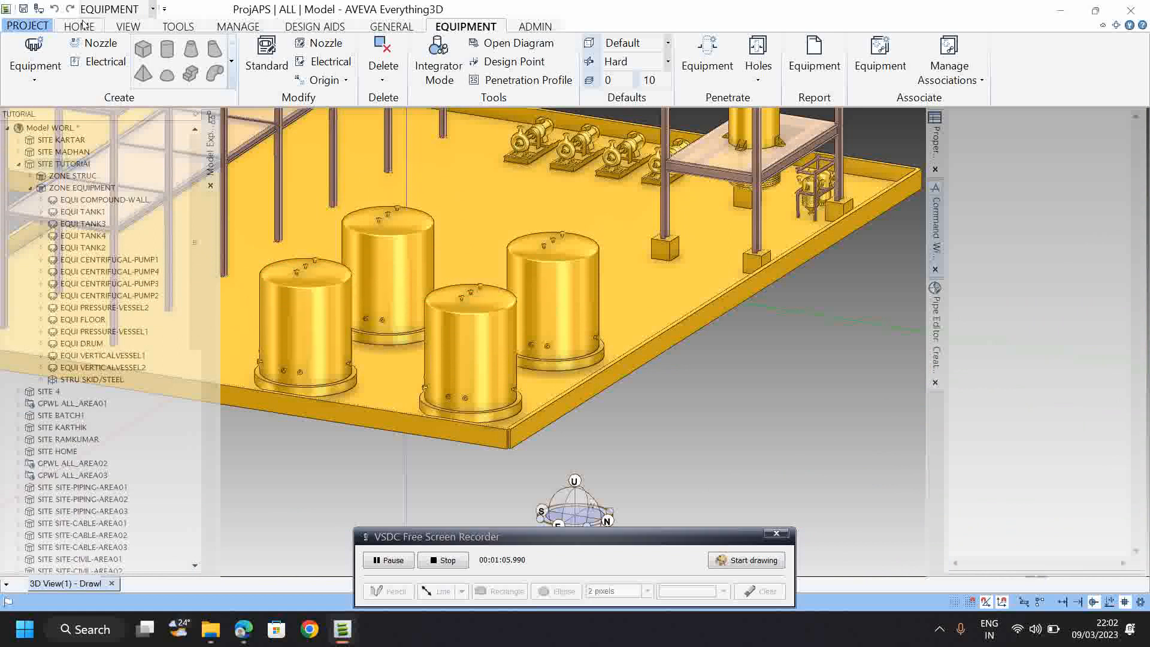
Step: Show the Home ribbon with the copy, move, rotate, mirror and measure tools
left_click(80, 25)
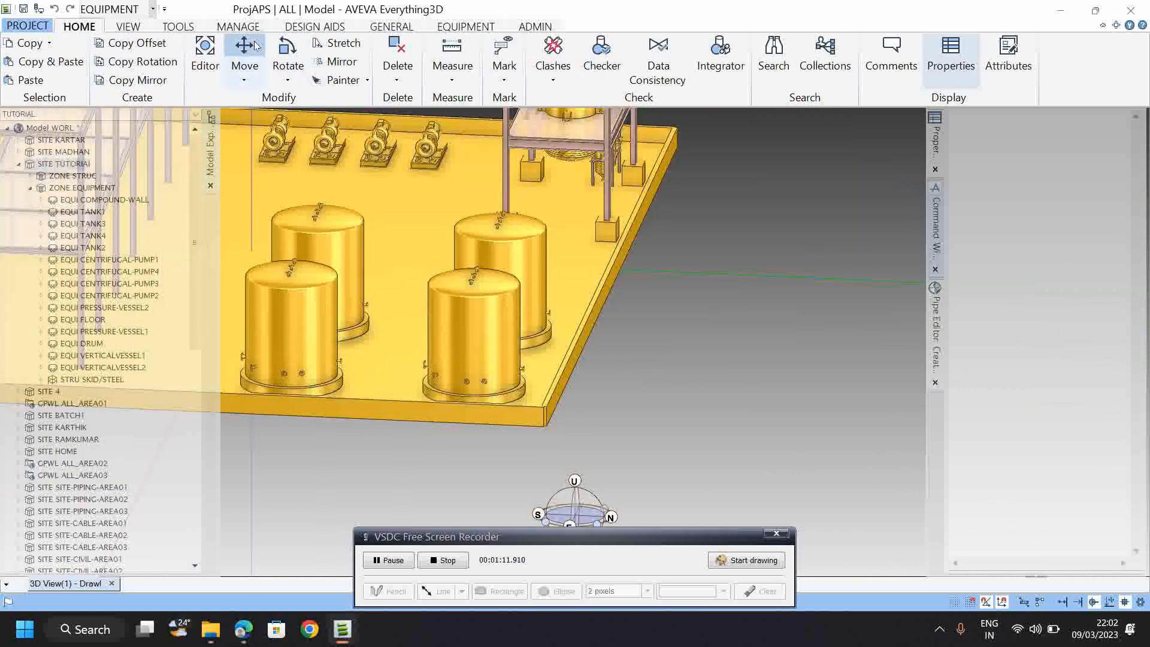
Step: Review the Move options, then list the Measure options for distance, angle and position
left_click(245, 70)
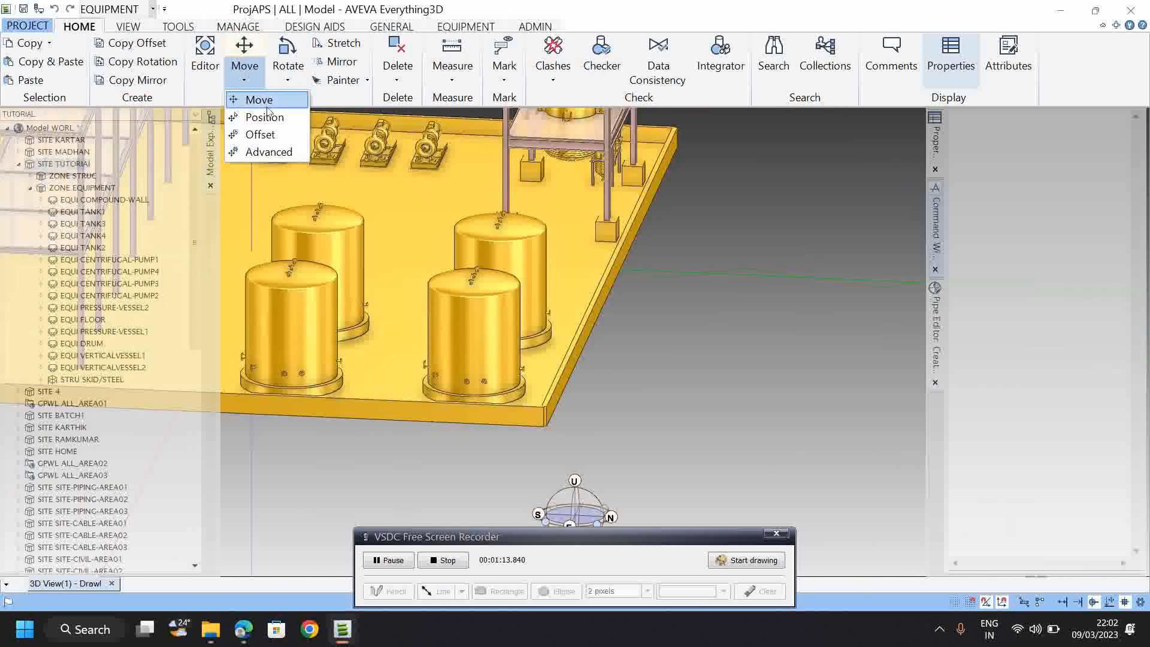
left_click(287, 64)
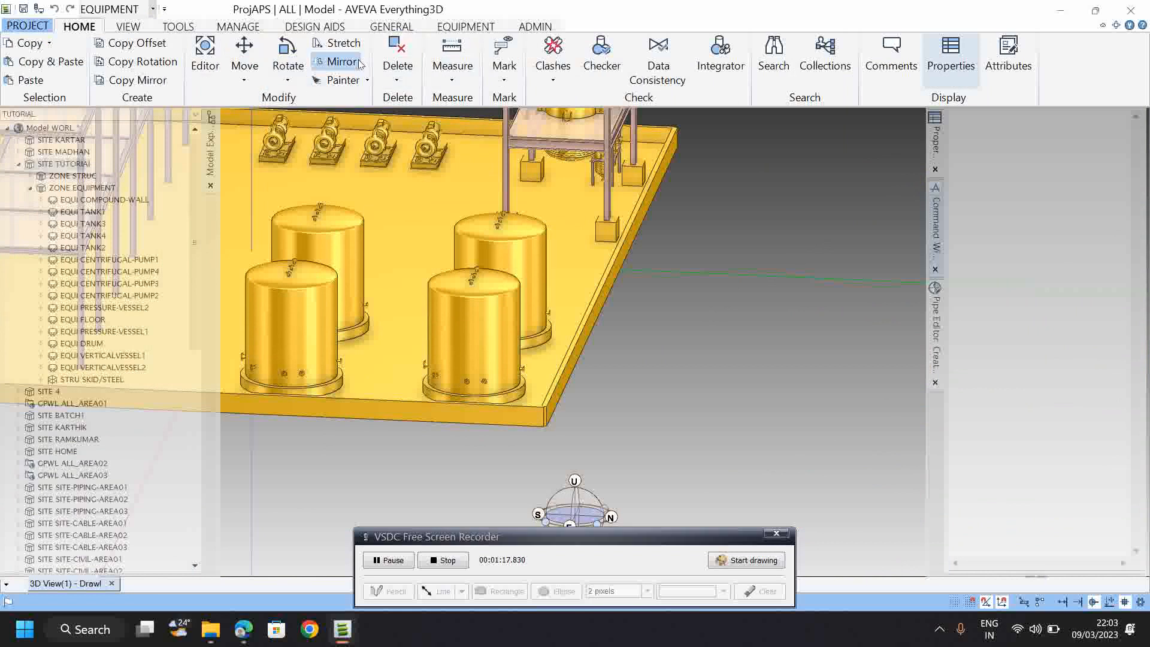
left_click(453, 55)
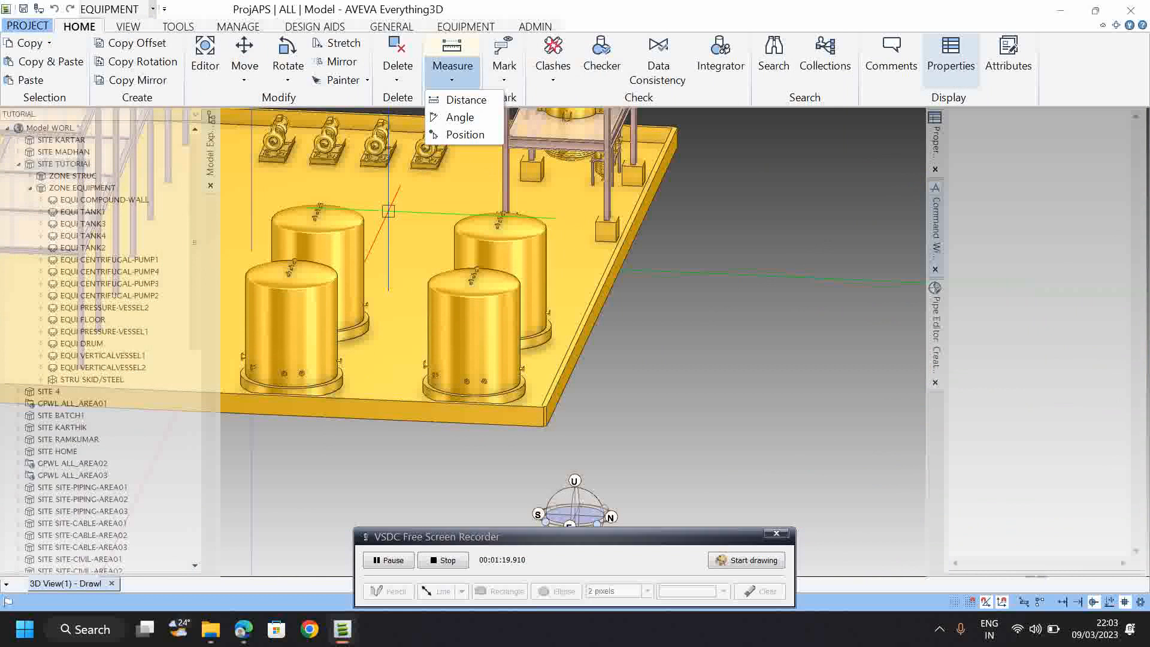